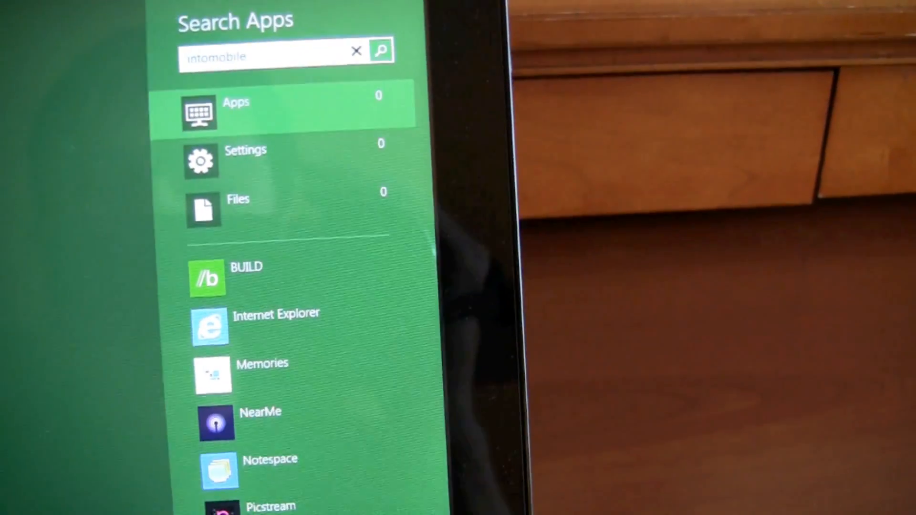
scroll("down", 3)
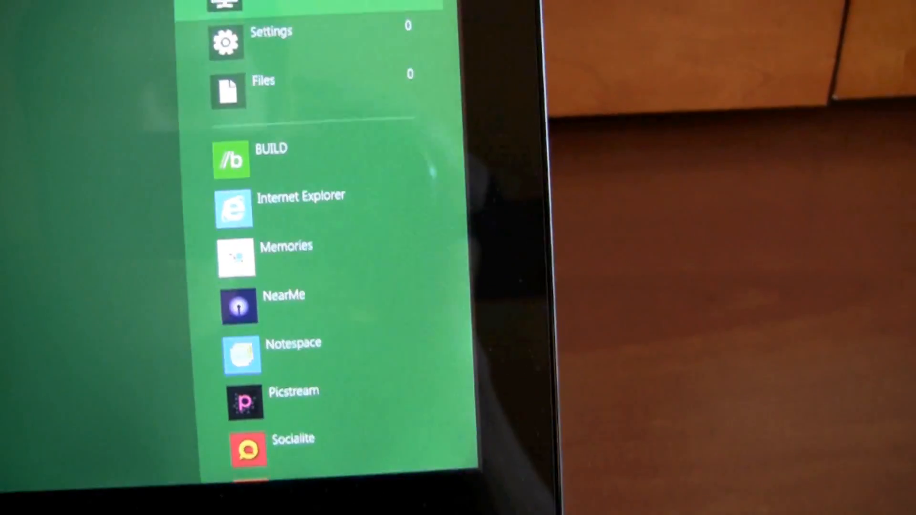